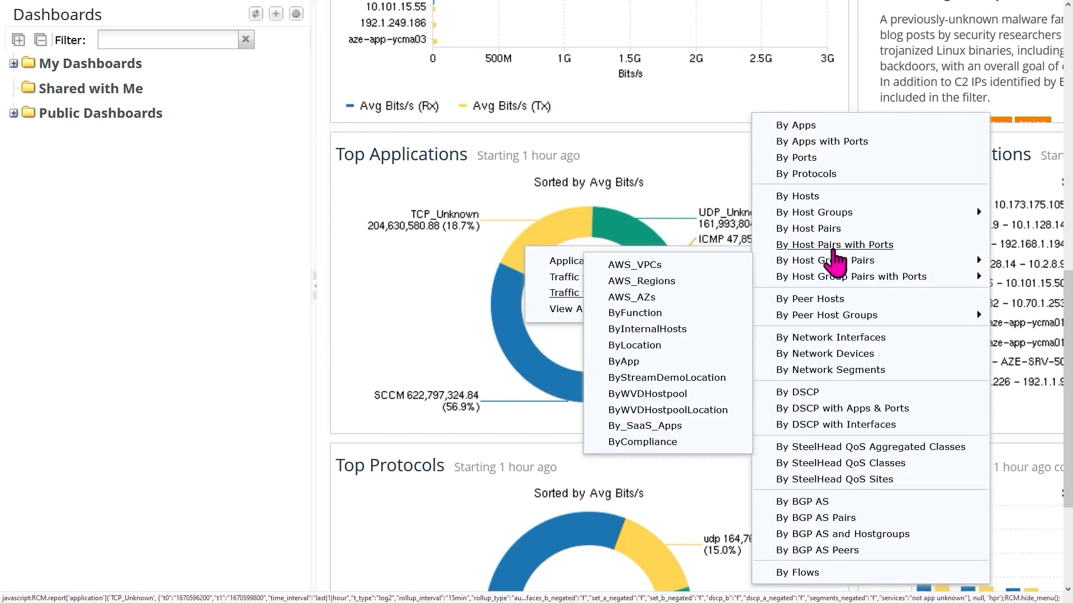
Run the By Host Pairs with Ports traffic report for the application and scroll through the results.
{"action": "left_click", "coordinate": [834, 244]}
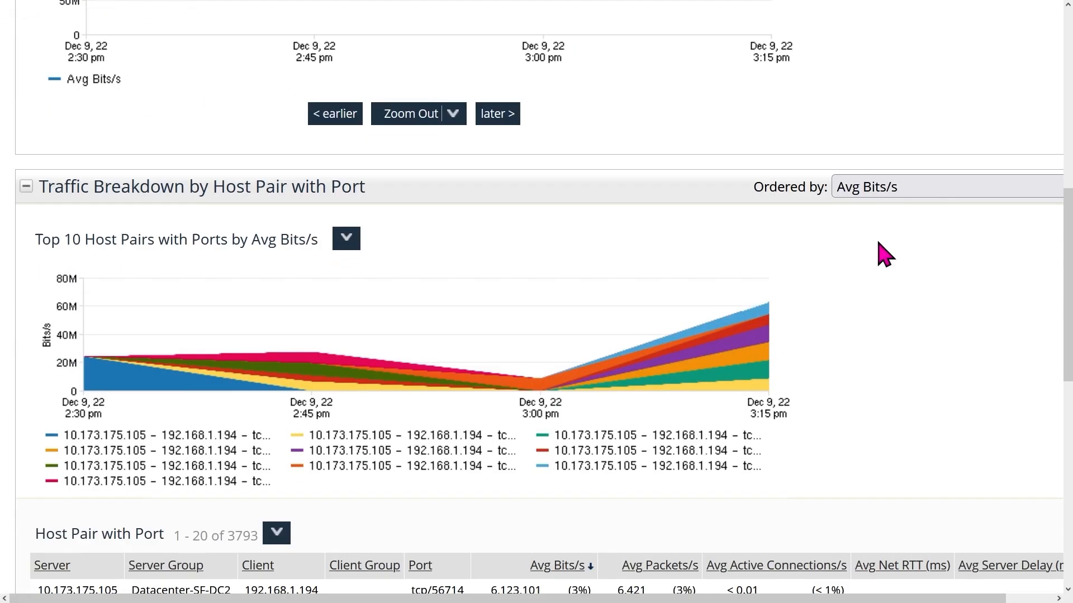
{"action": "scroll", "scroll_direction": "down", "scroll_amount": 3}
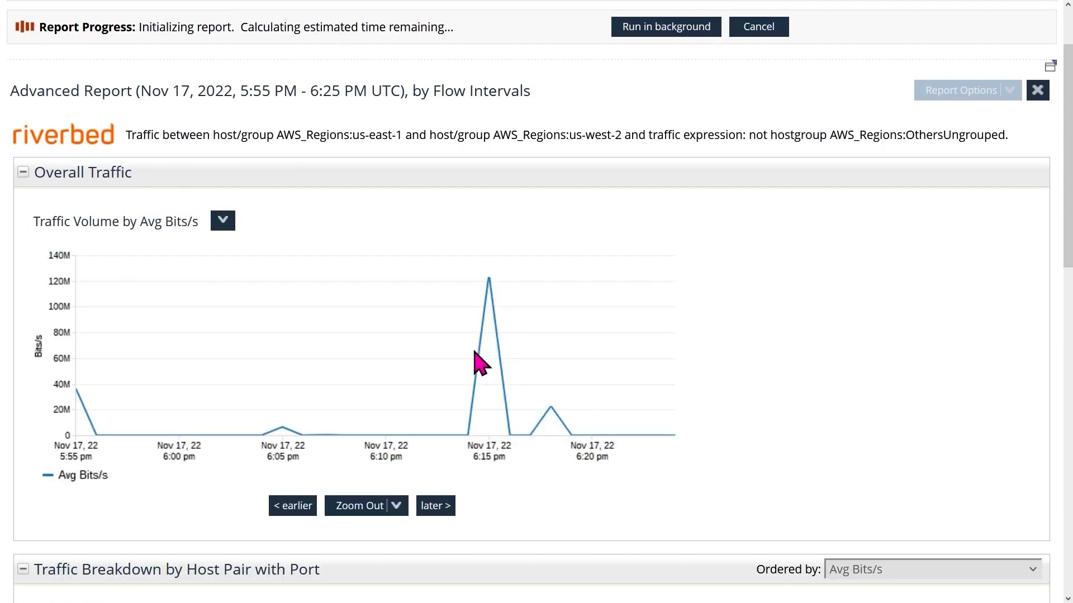
{"action": "scroll", "scroll_direction": "down", "scroll_amount": 3}
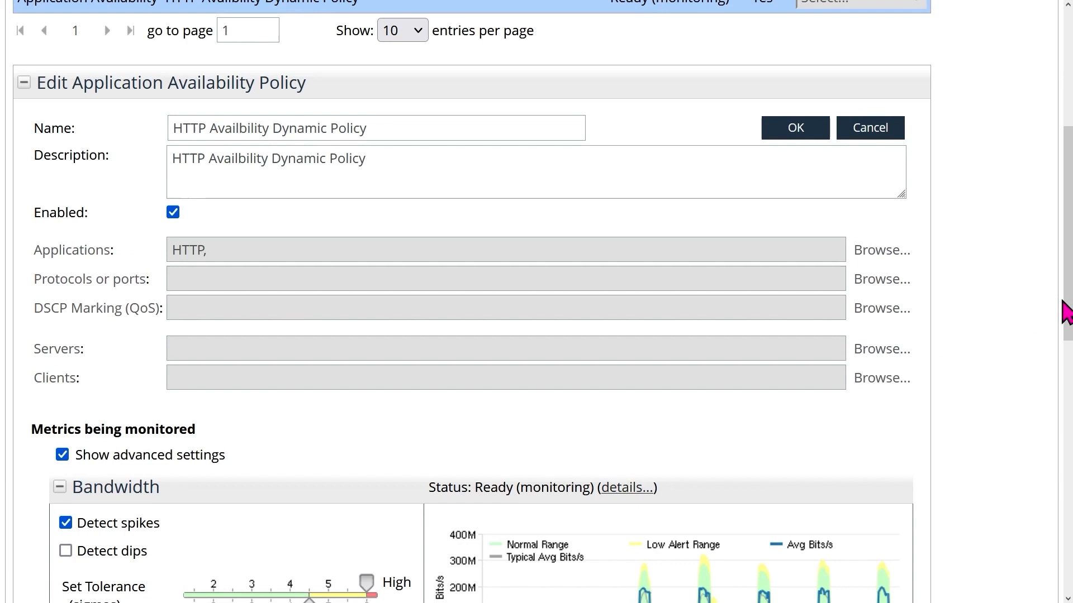
{"action": "scroll", "scroll_direction": "down", "scroll_amount": 3}
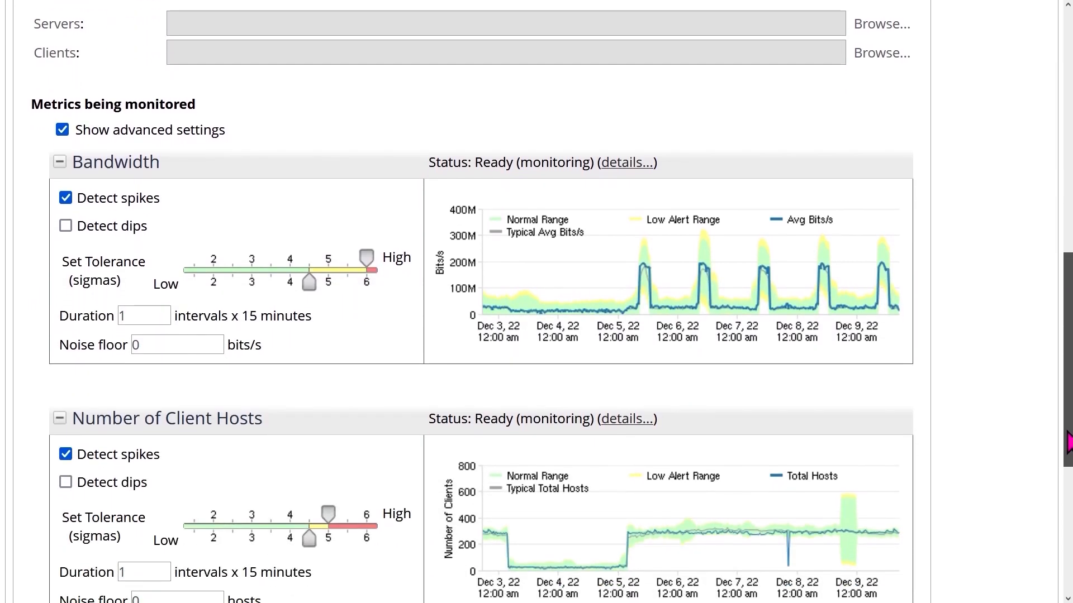
{"action": "scroll", "scroll_direction": "down", "scroll_amount": 3}
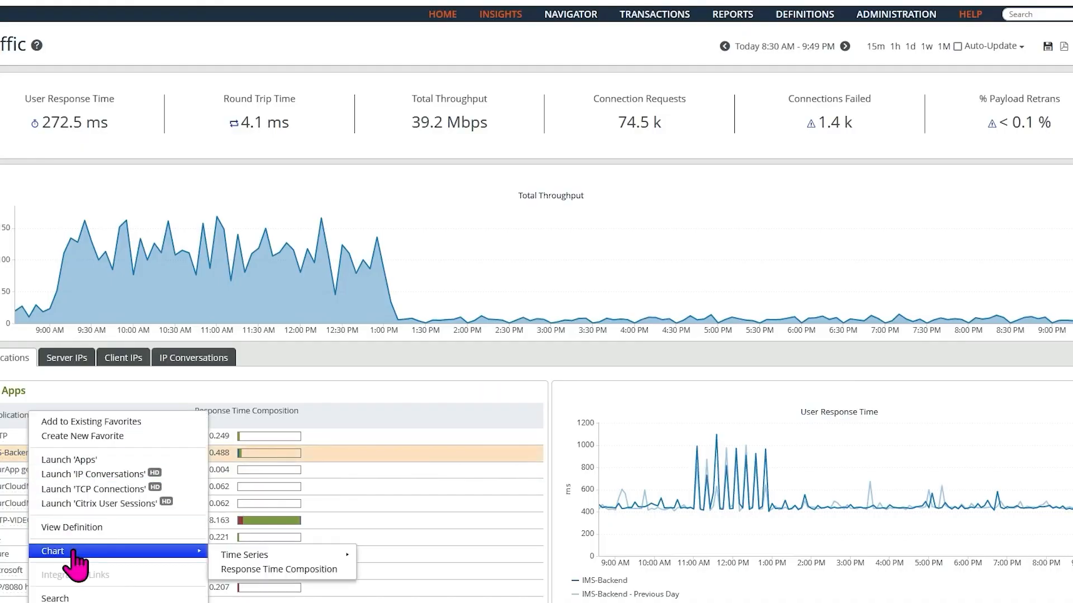
Chart IMS-Backend's response time composition and toggle the Connection Setup Time series.
{"action": "left_click", "coordinate": [278, 569]}
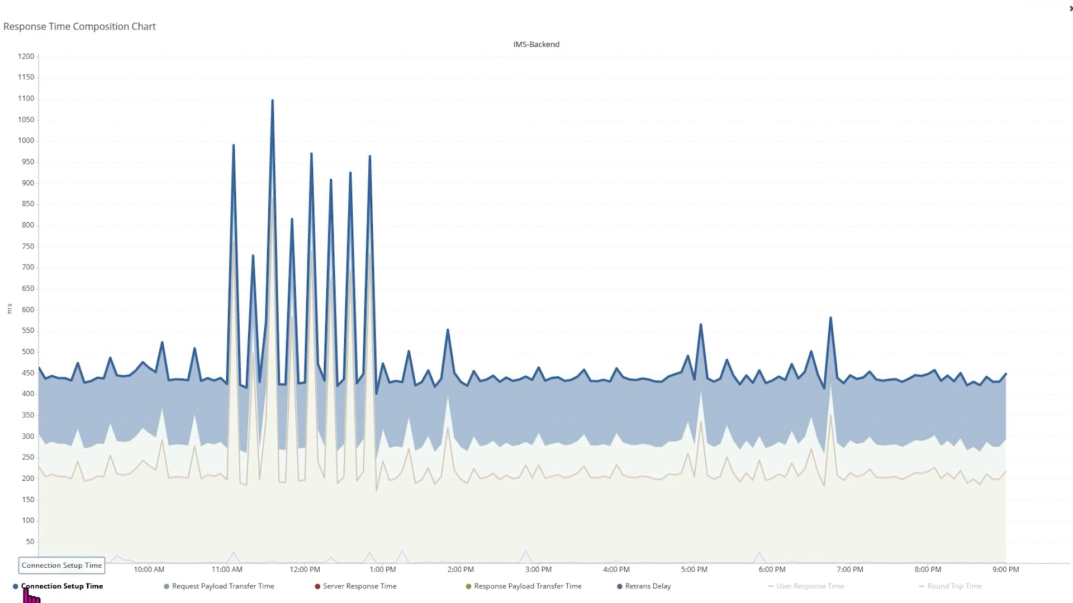
{"action": "left_click", "coordinate": [526, 586]}
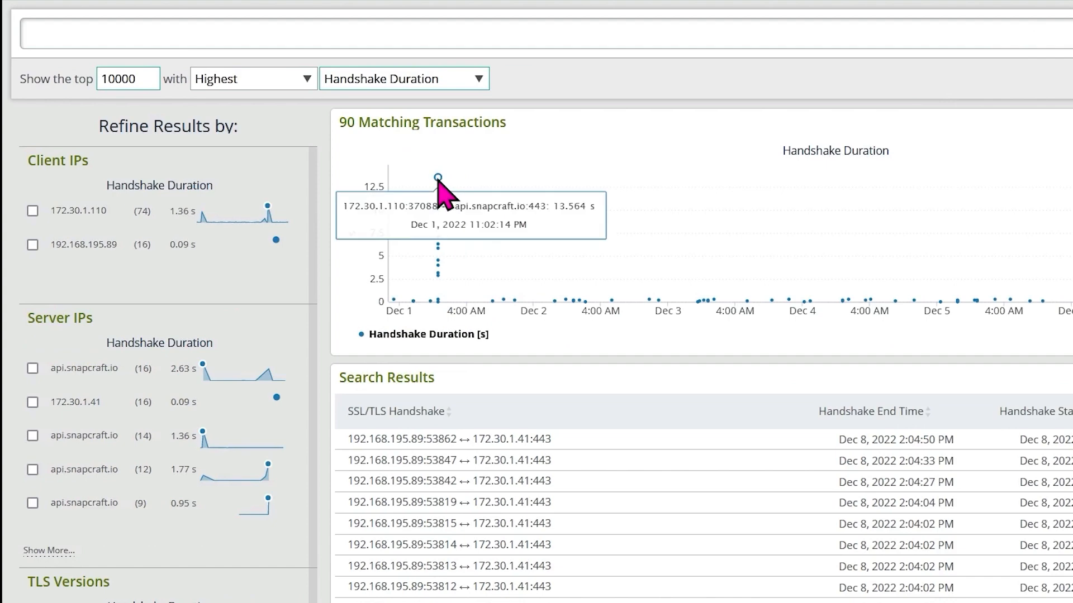
Filter the TLS handshake search by CertificateStatus to show expired certificates.
{"action": "left_click", "coordinate": [534, 35]}
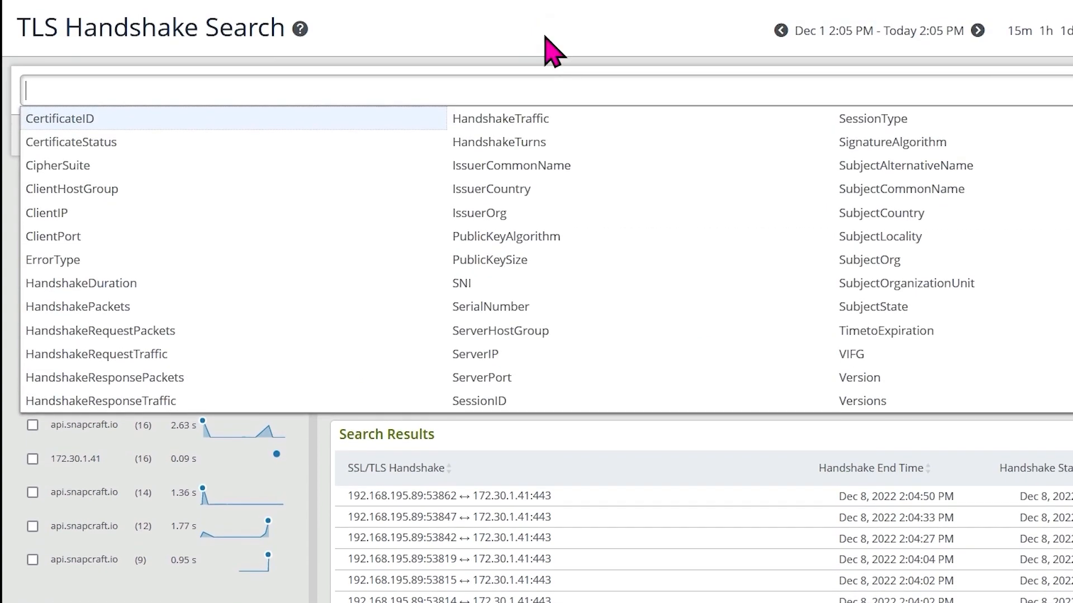
{"action": "left_click", "coordinate": [88, 142]}
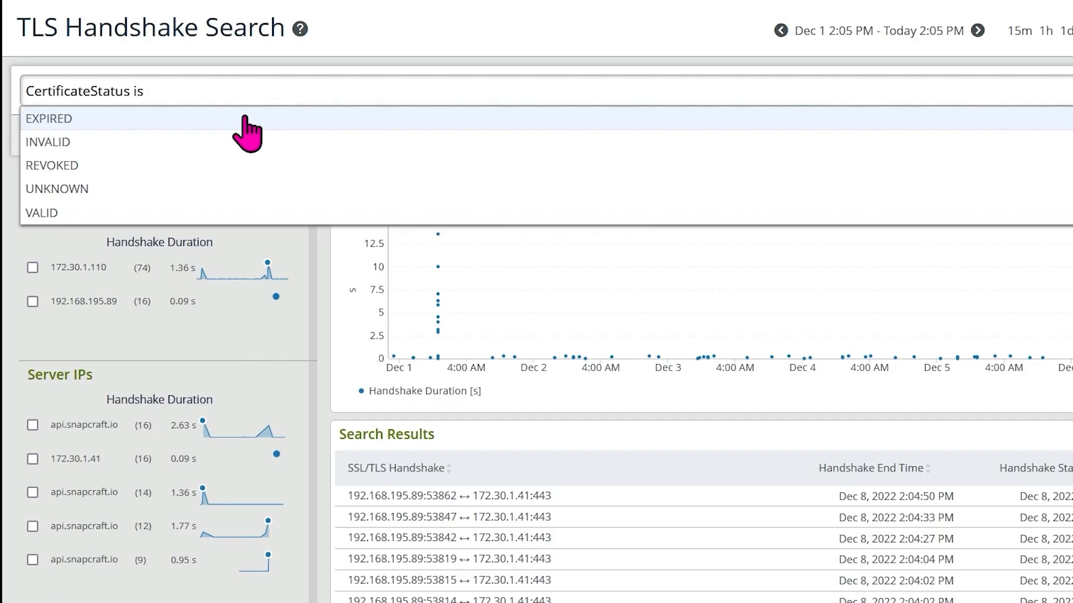
{"action": "left_click", "coordinate": [643, 9]}
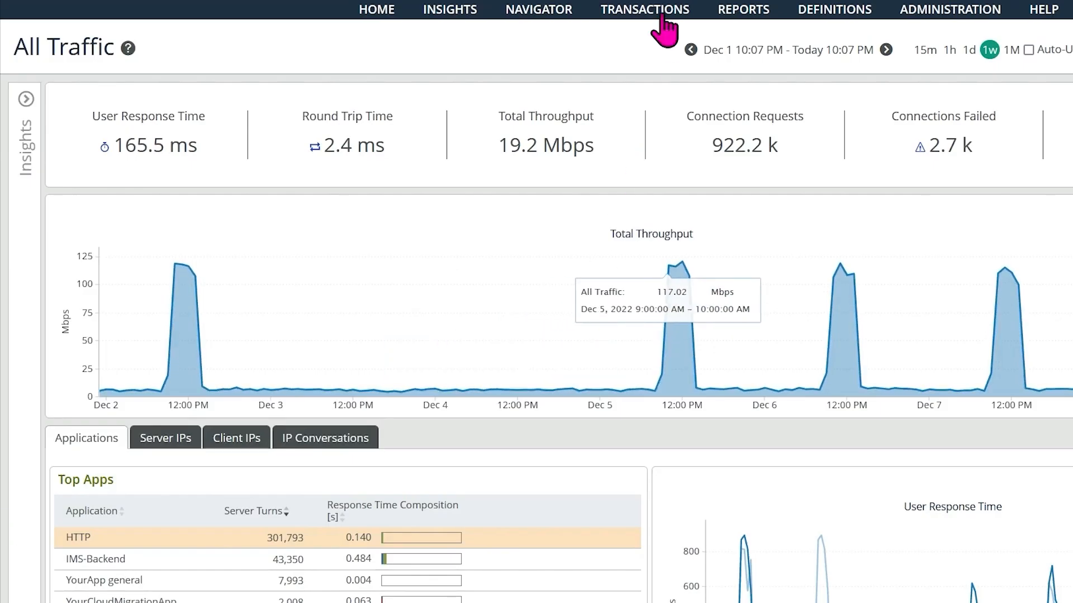
Create a new User Response Time policy and preview its trigger thresholds over the last hour.
{"action": "left_click", "coordinate": [644, 9]}
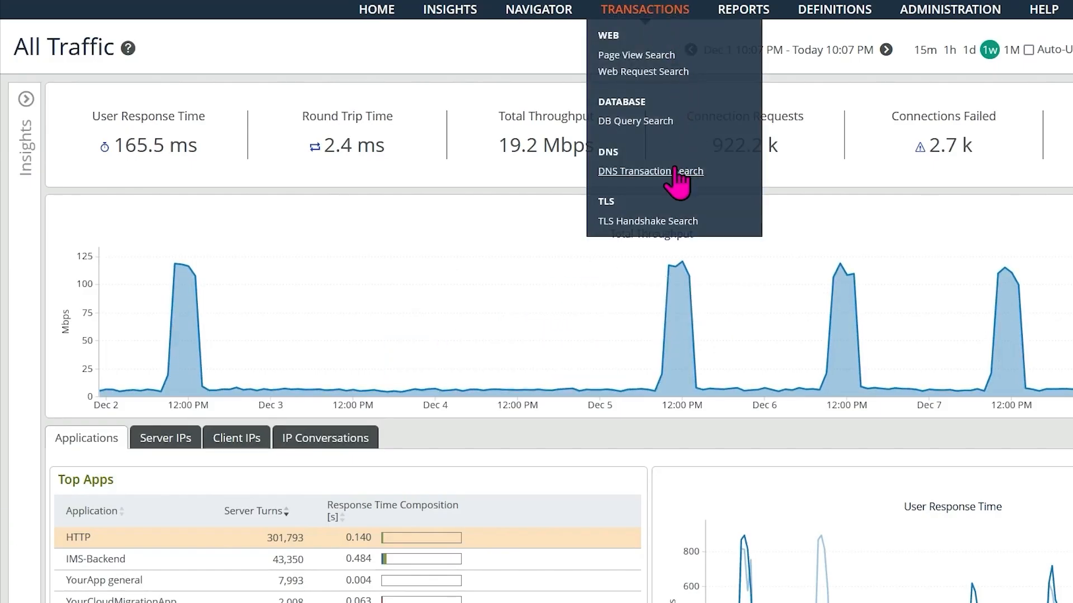
{"action": "left_click", "coordinate": [648, 171]}
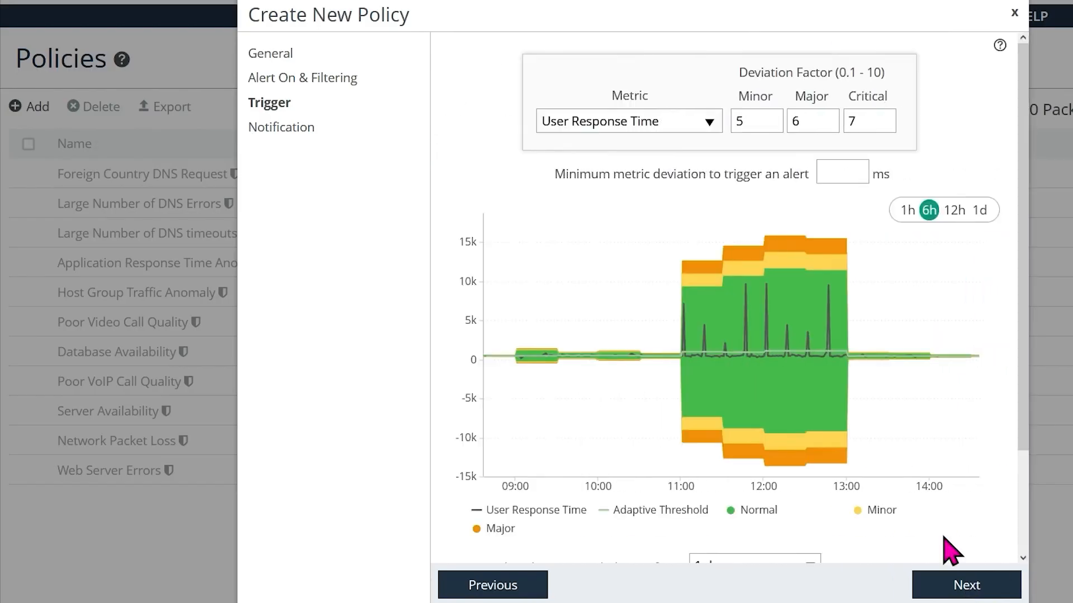
{"action": "left_click", "coordinate": [914, 210]}
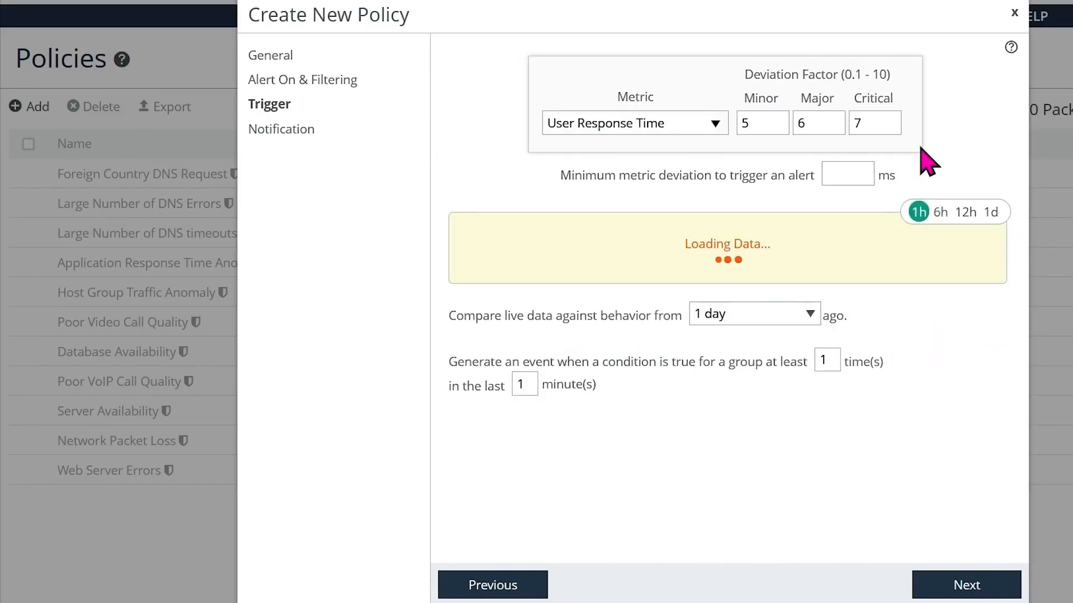
{"action": "left_click", "coordinate": [917, 211]}
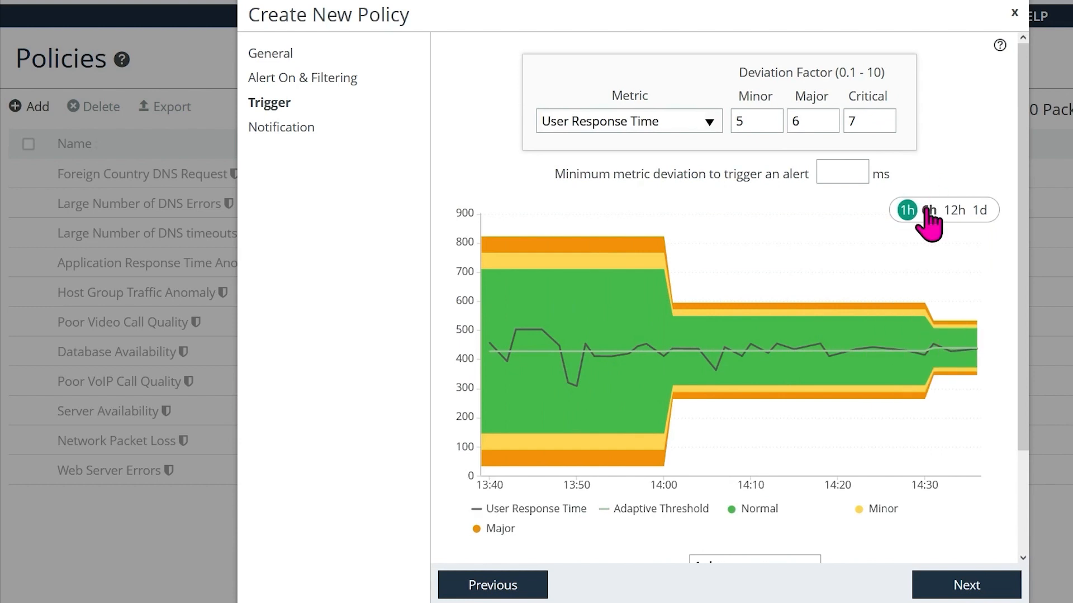
{"action": "left_click", "coordinate": [939, 212]}
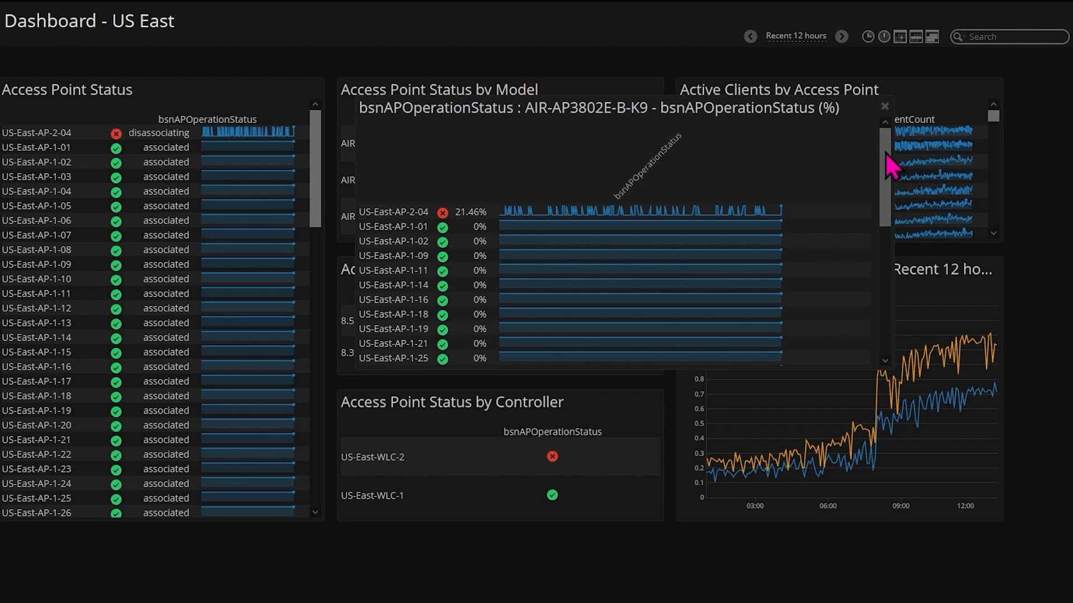
Close the access point popup and share the Routers dashboard with the SteelDemo role.
{"action": "left_click", "coordinate": [885, 106]}
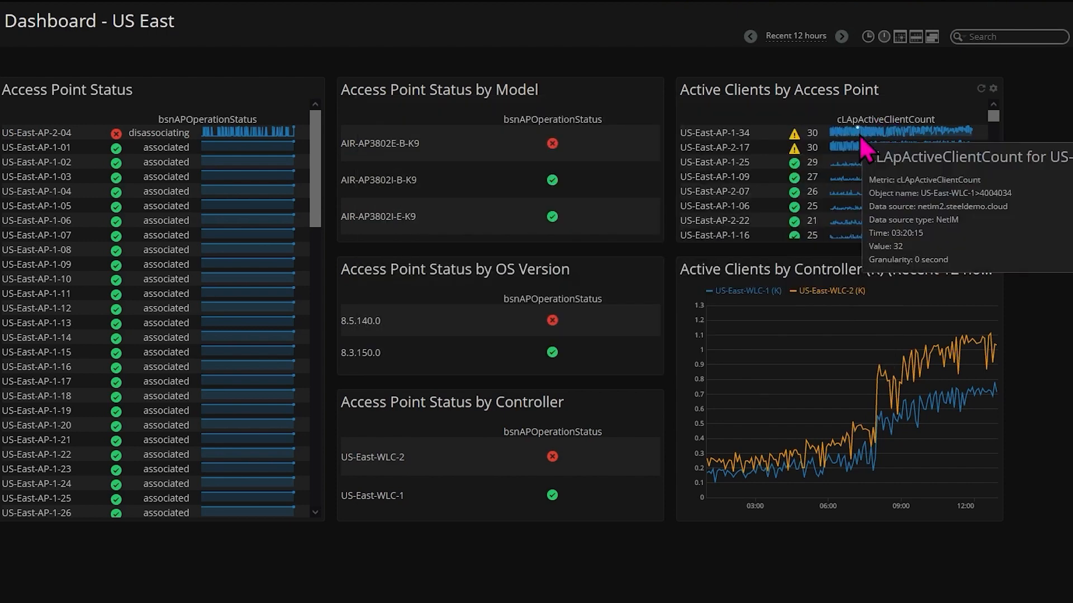
{"action": "left_click", "coordinate": [851, 131]}
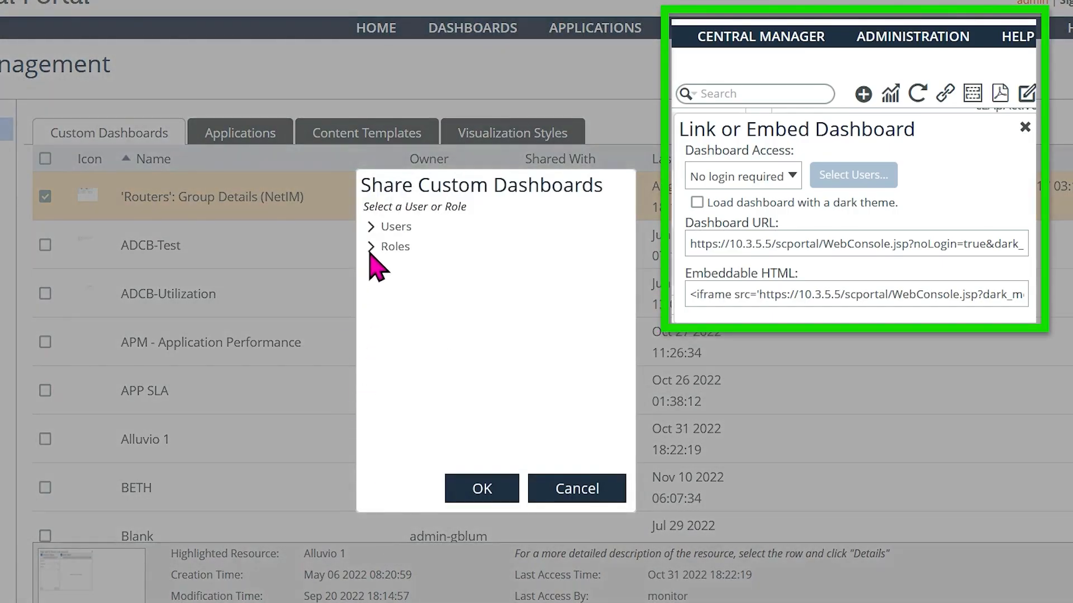
{"action": "left_click", "coordinate": [375, 247]}
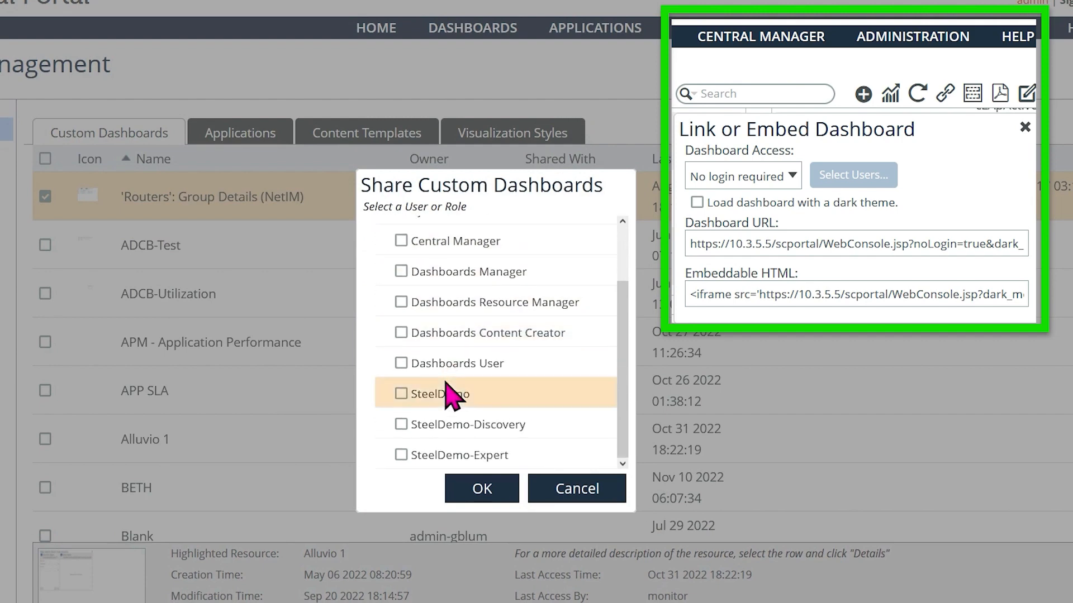
{"action": "left_click", "coordinate": [400, 393]}
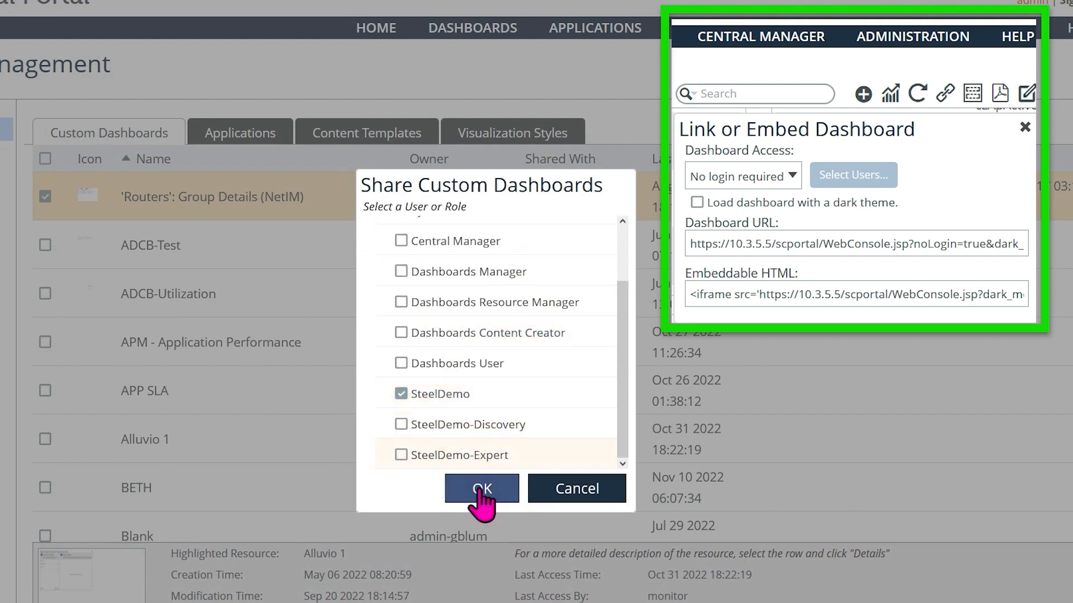
{"action": "left_click", "coordinate": [481, 488]}
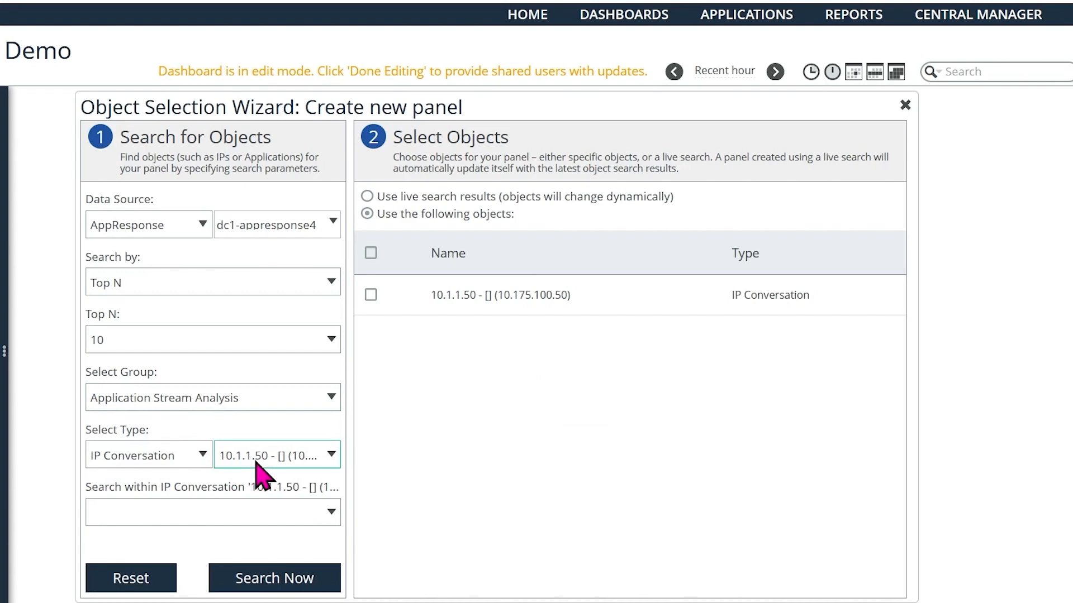
Open the 'Search within IP Conversation' dropdown and scroll through its metrics.
{"action": "left_click", "coordinate": [332, 455]}
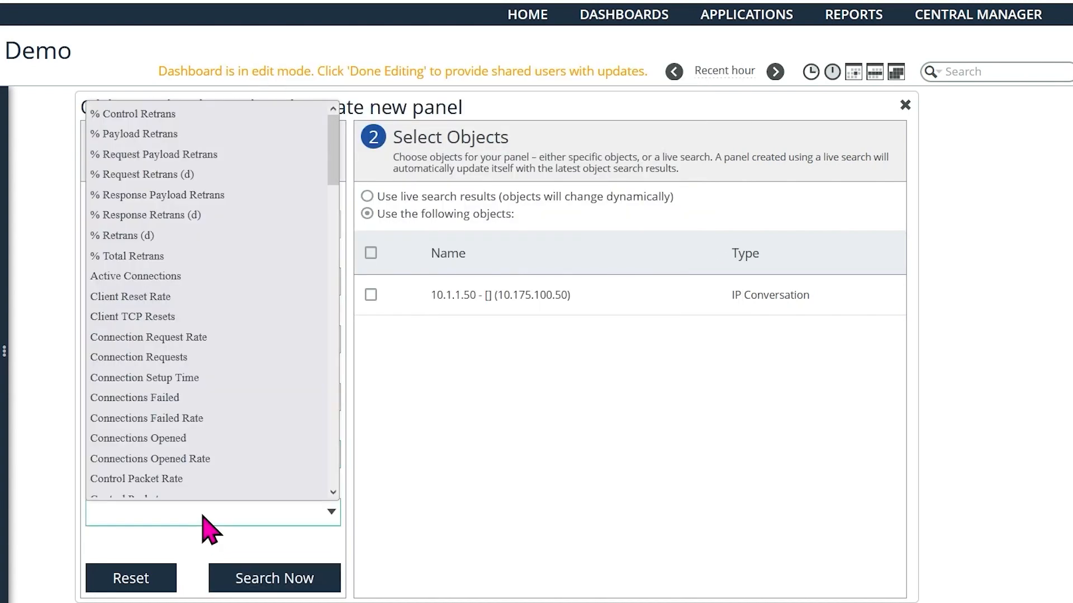
{"action": "scroll", "scroll_direction": "down", "scroll_amount": 3}
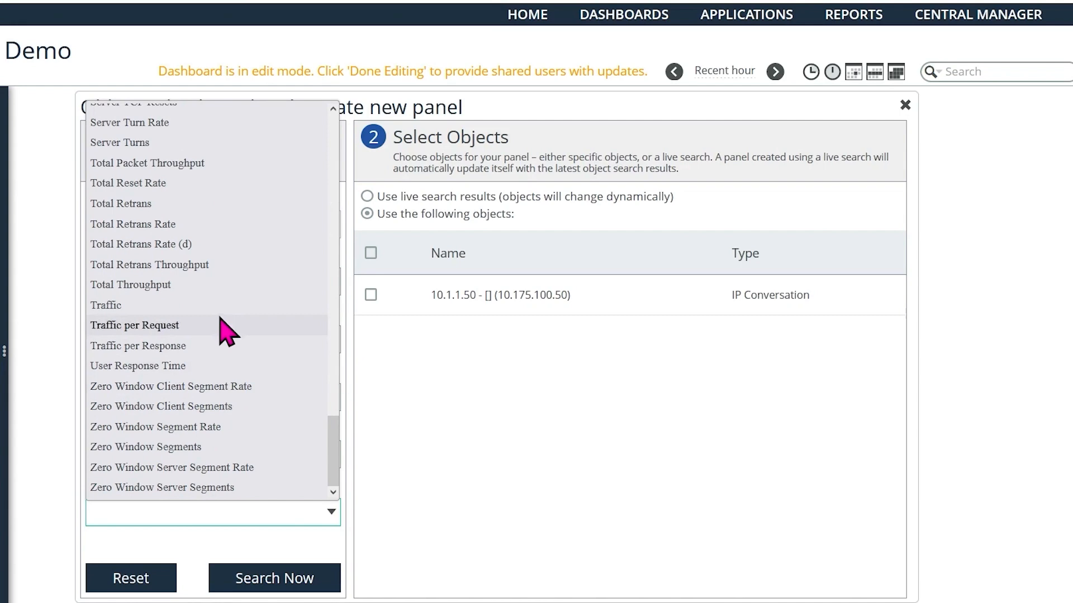
{"action": "scroll", "scroll_direction": "up", "scroll_amount": 3}
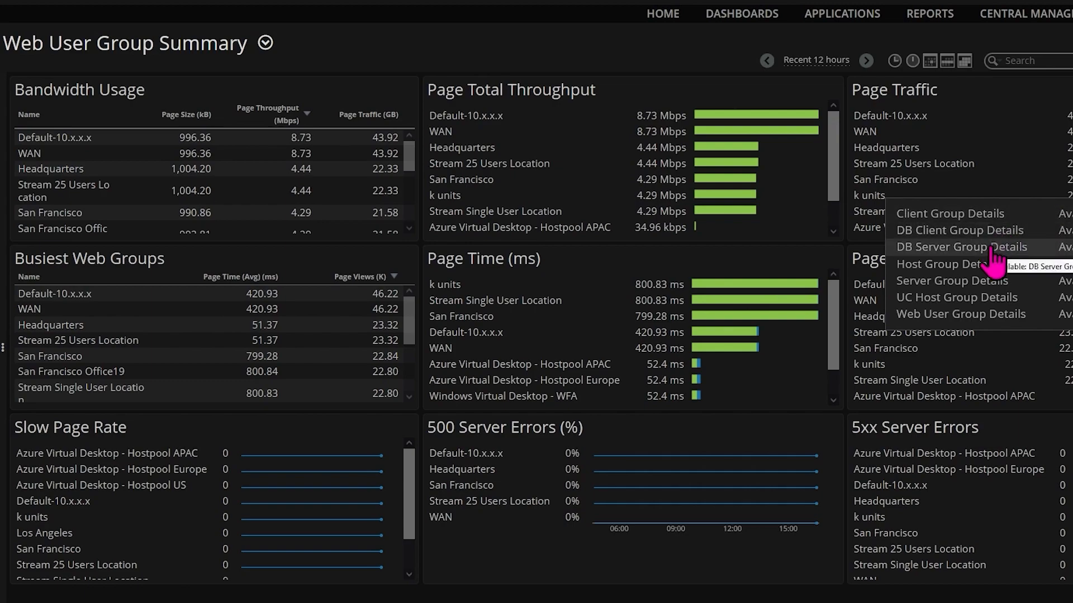
Choose DB Server Group Details from the Page Traffic panel's context menu.
{"action": "left_click", "coordinate": [962, 247]}
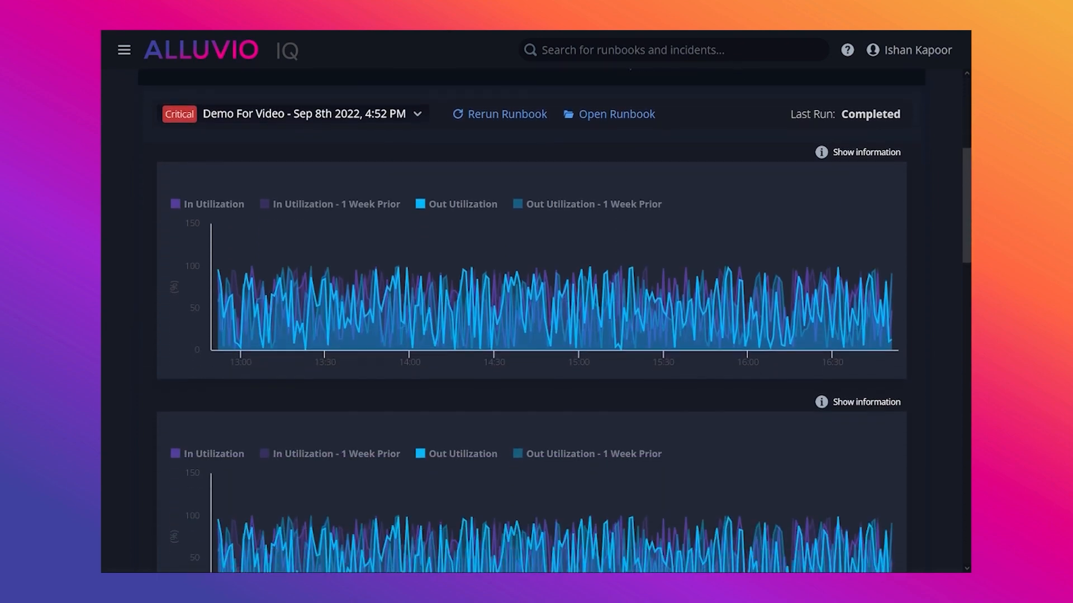
Scroll the runbook results, then expand the navigation menu on the Impact Dashboard.
{"action": "scroll", "scroll_direction": "down", "scroll_amount": 3}
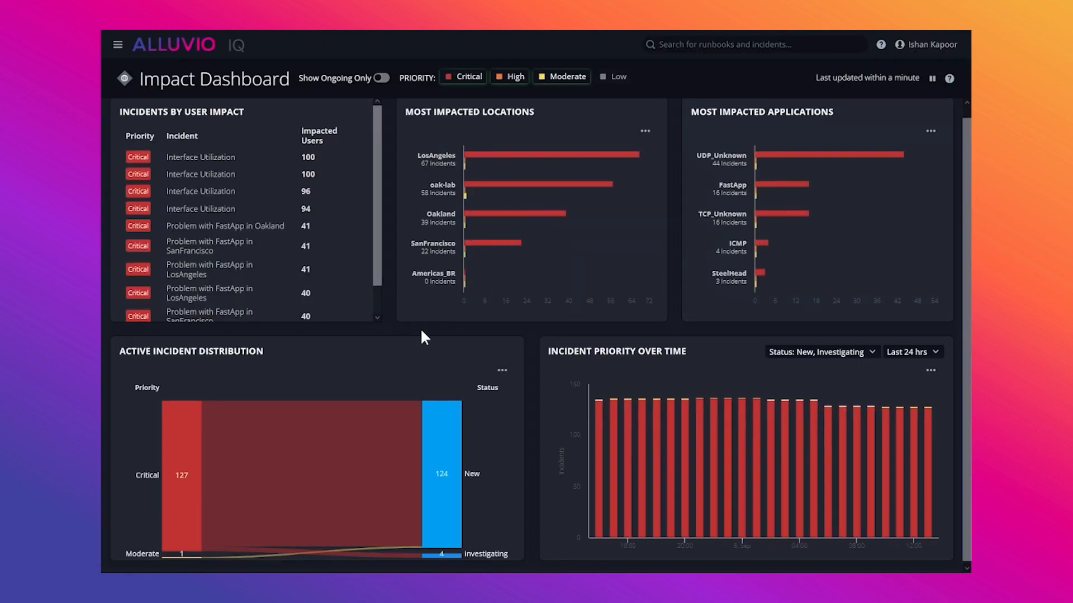
{"action": "left_click", "coordinate": [118, 44]}
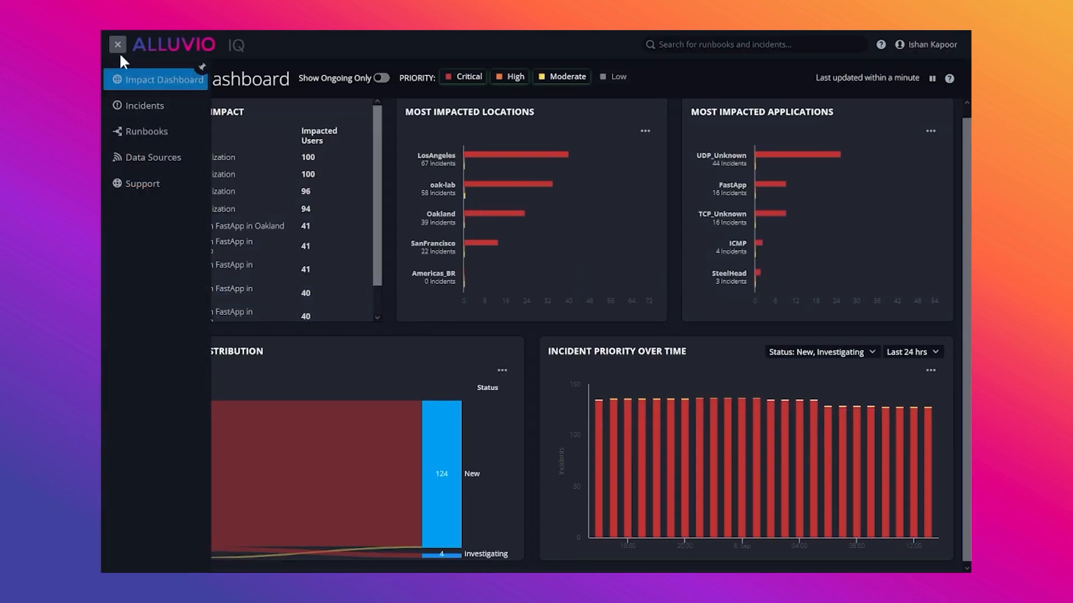